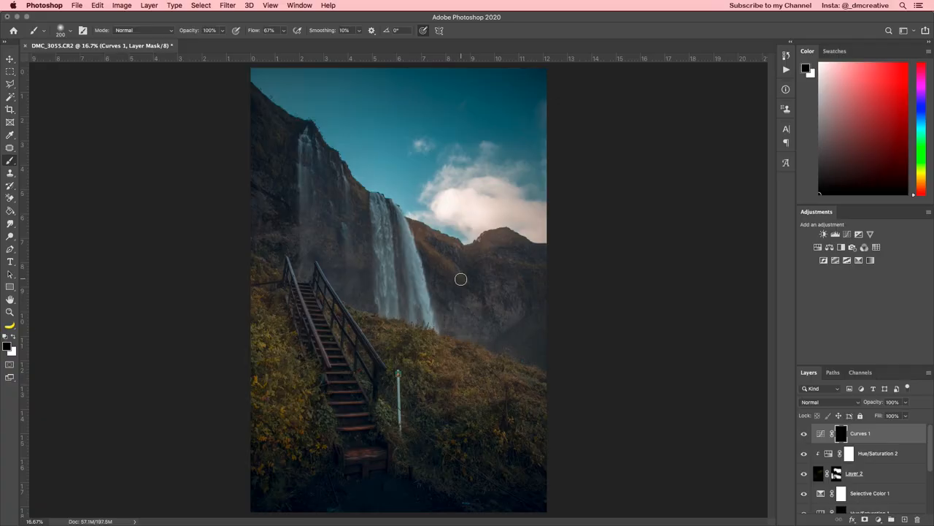
{"action": "mouse_move", "coordinate": [471, 275]}
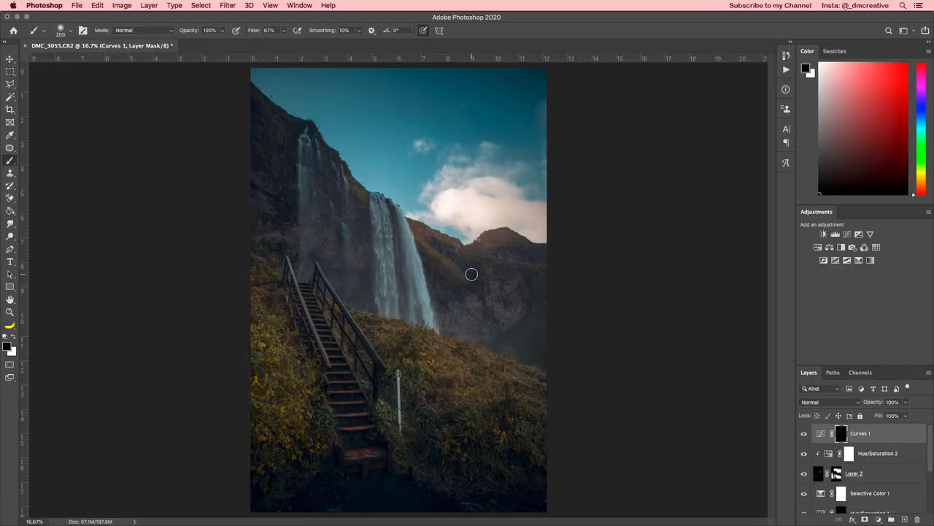